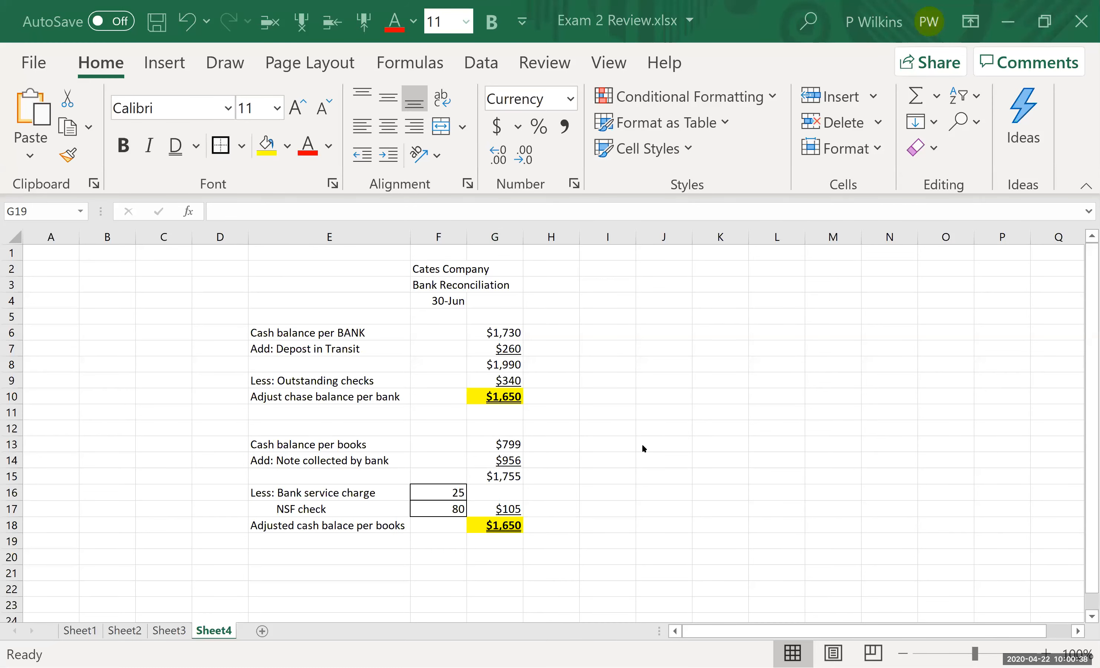
mouse_move(423, 539)
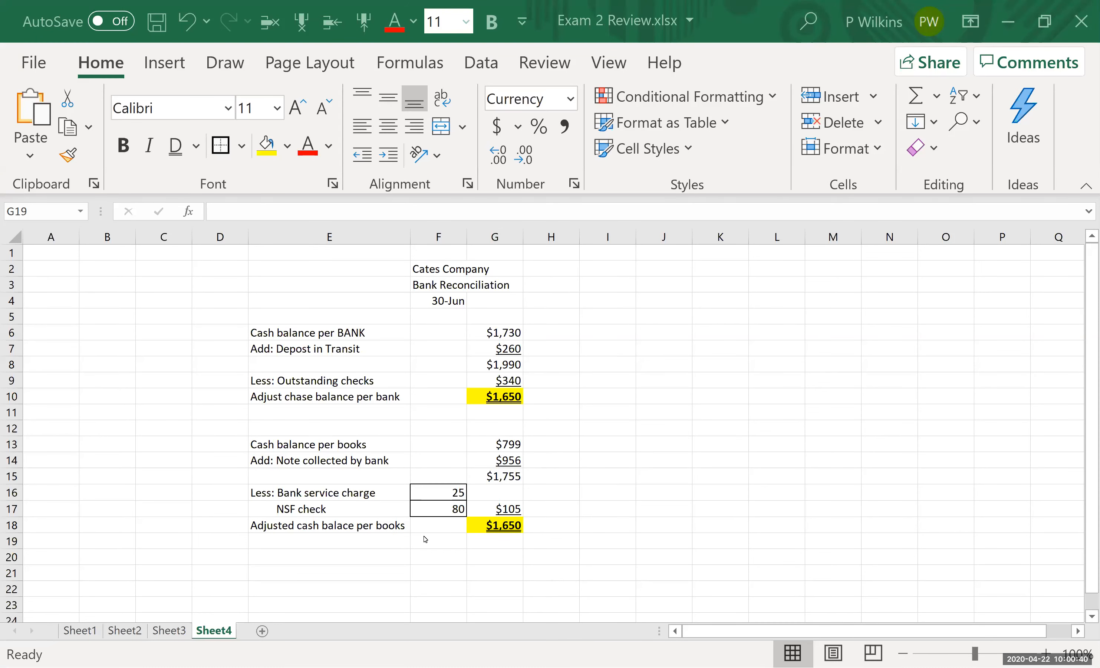
mouse_move(301, 537)
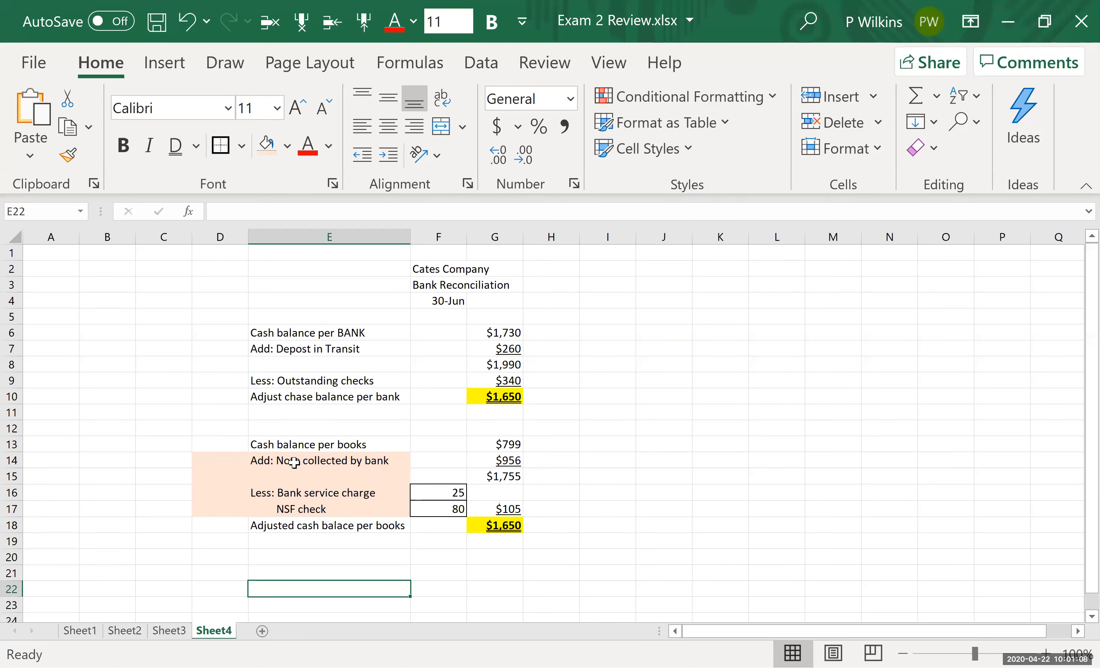
Enter the 30-Jun date with Cash debited 956.00 in row 22.
click(330, 509)
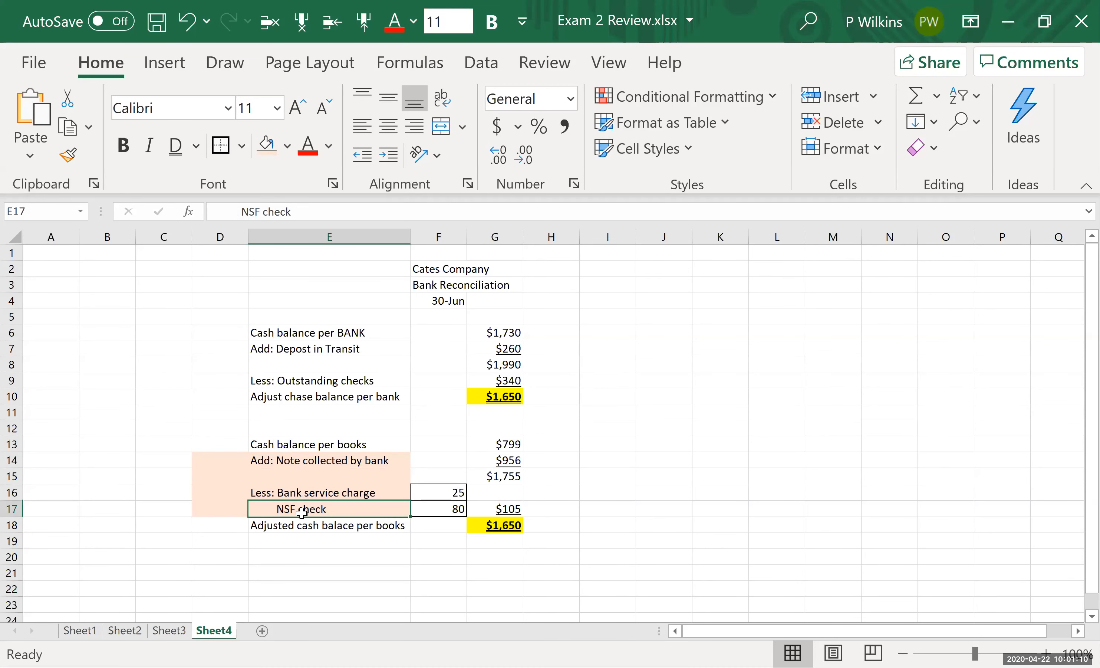
mouse_move(242, 583)
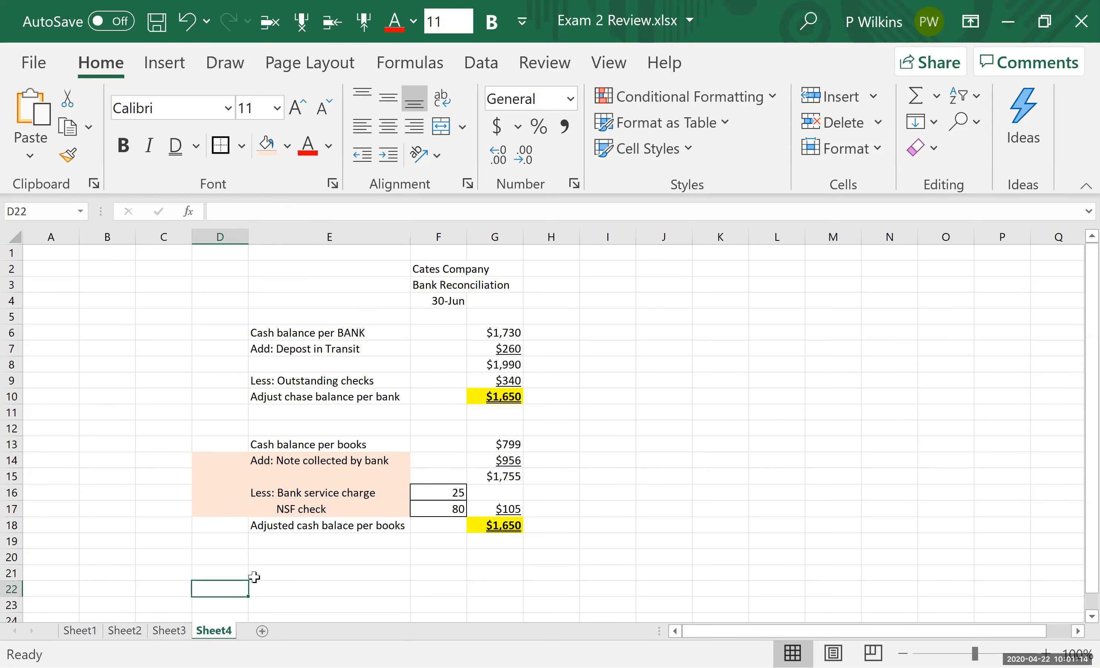
text(June)
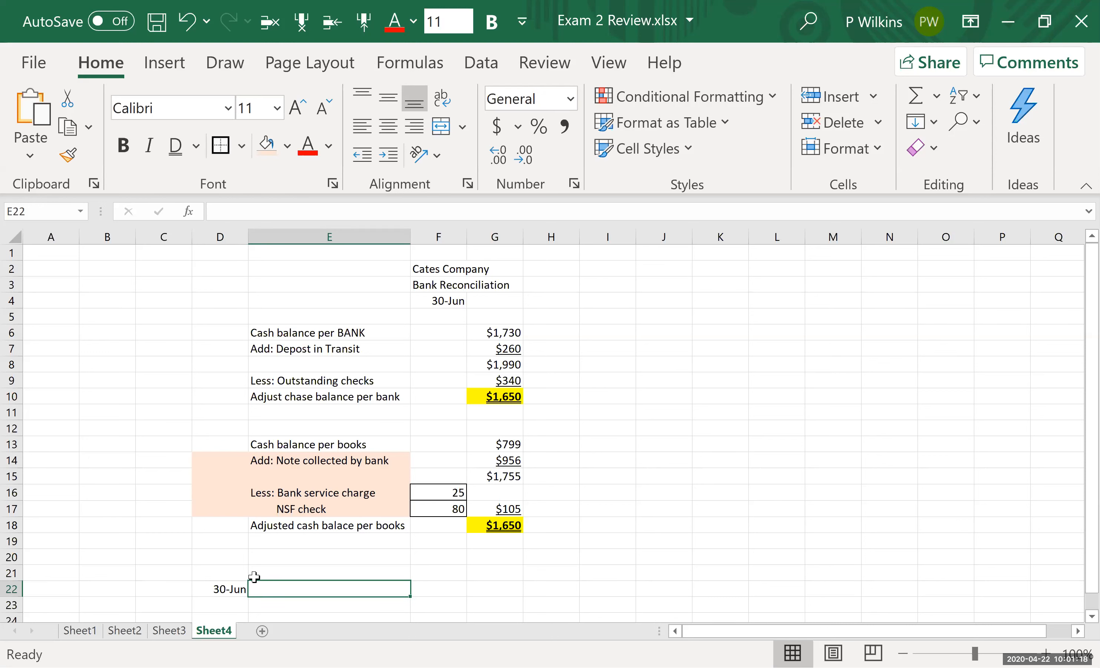
text(Cash)
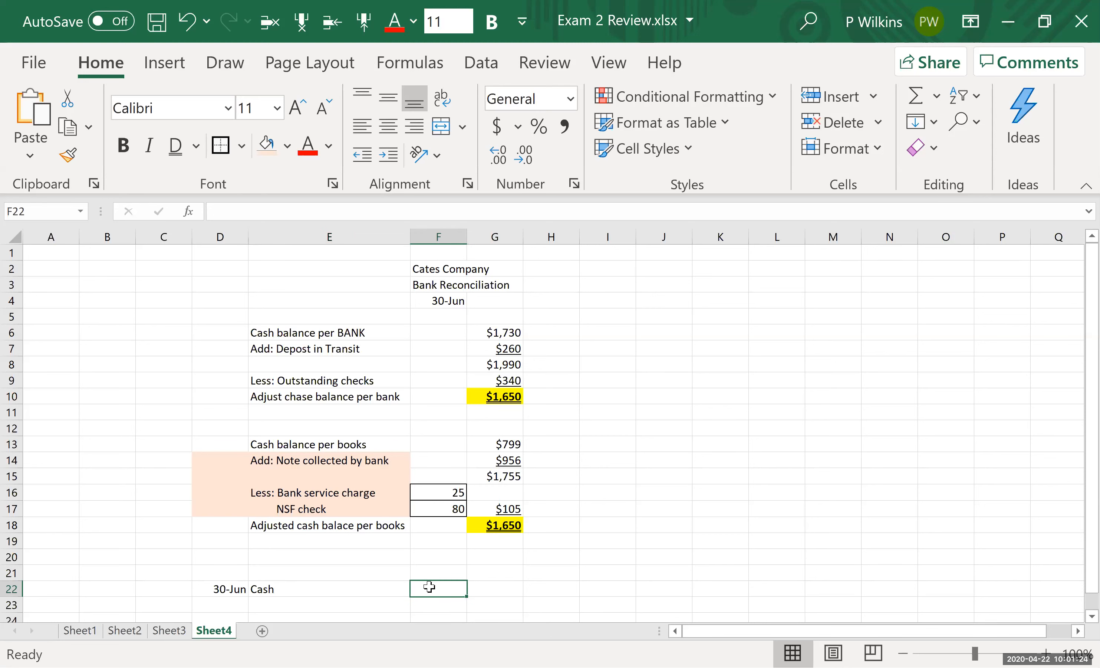
text(956)
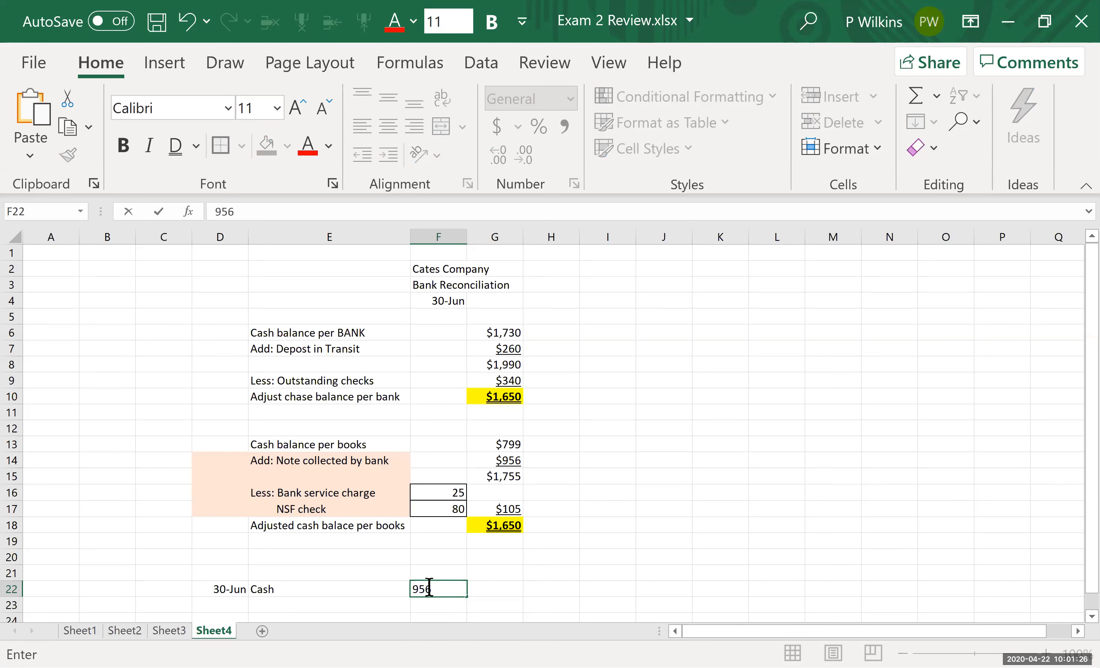
text(.00)
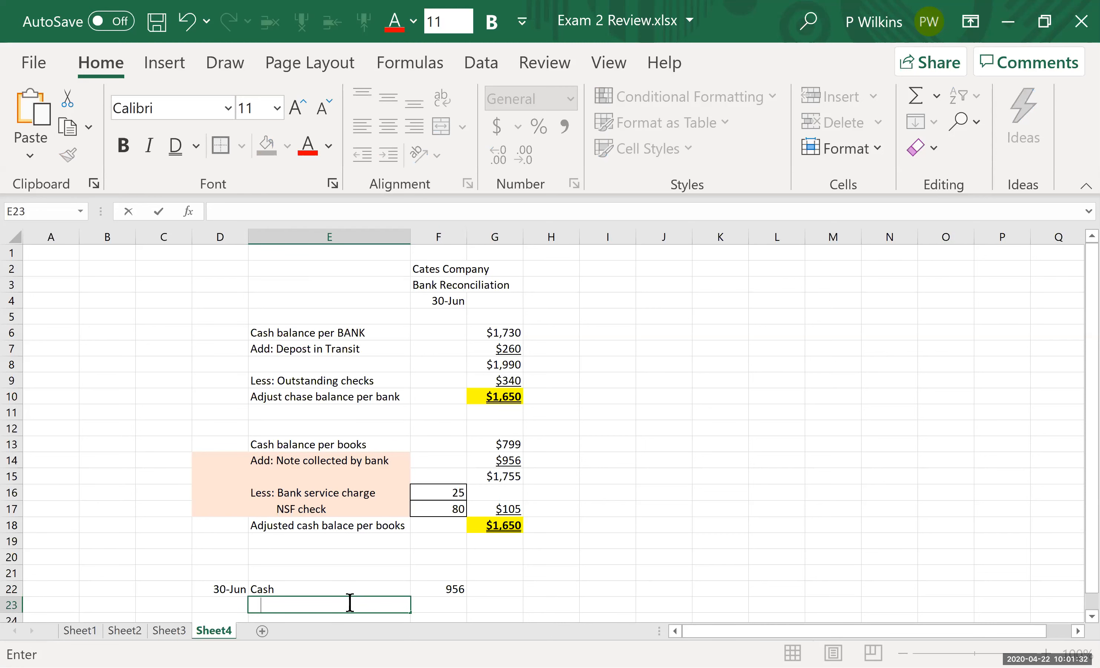
Credit Notes Rec 900 and Interest revenue 56 in rows 23-24.
text(Notes Rec)
click(495, 605)
text($900)
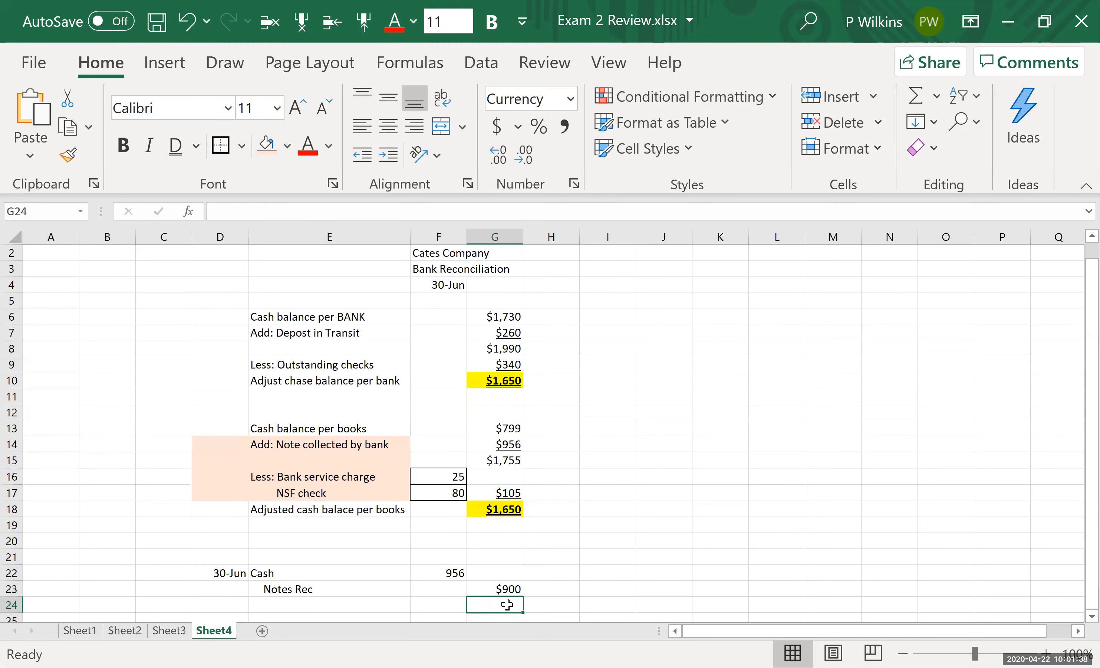
click(328, 604)
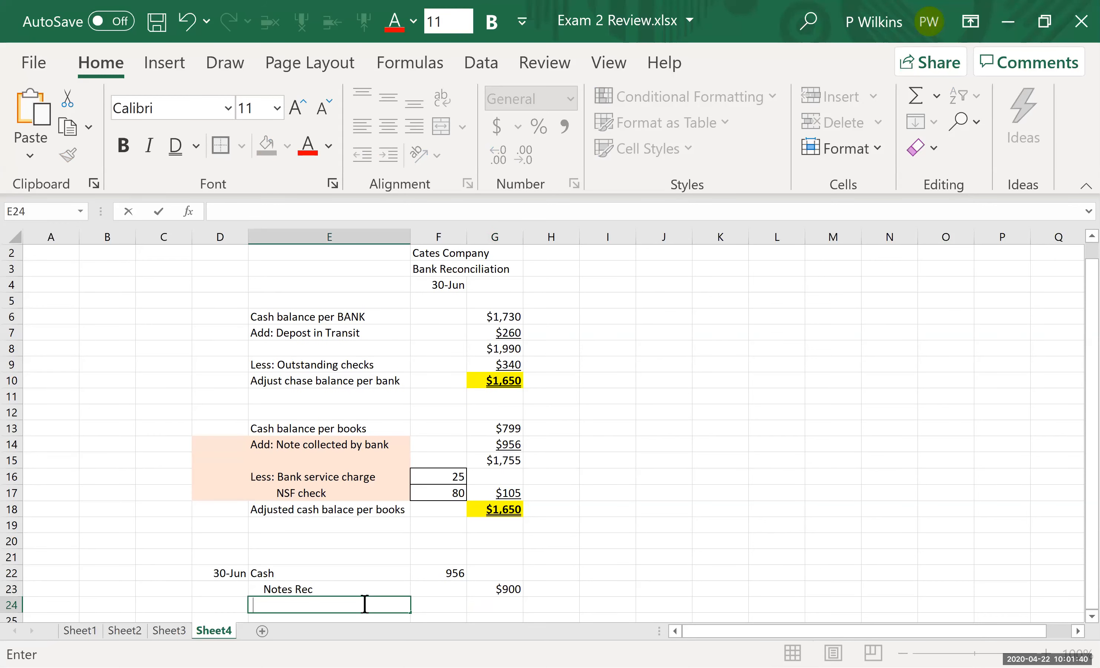
text(Interest reveune)
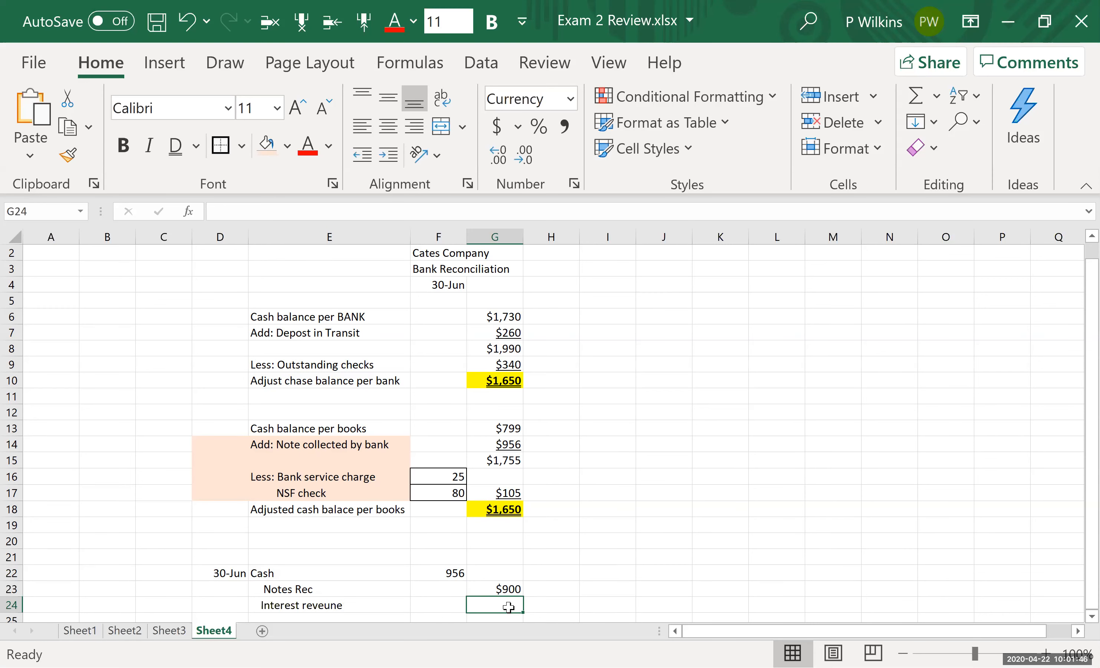
mouse_move(506, 605)
text($56)
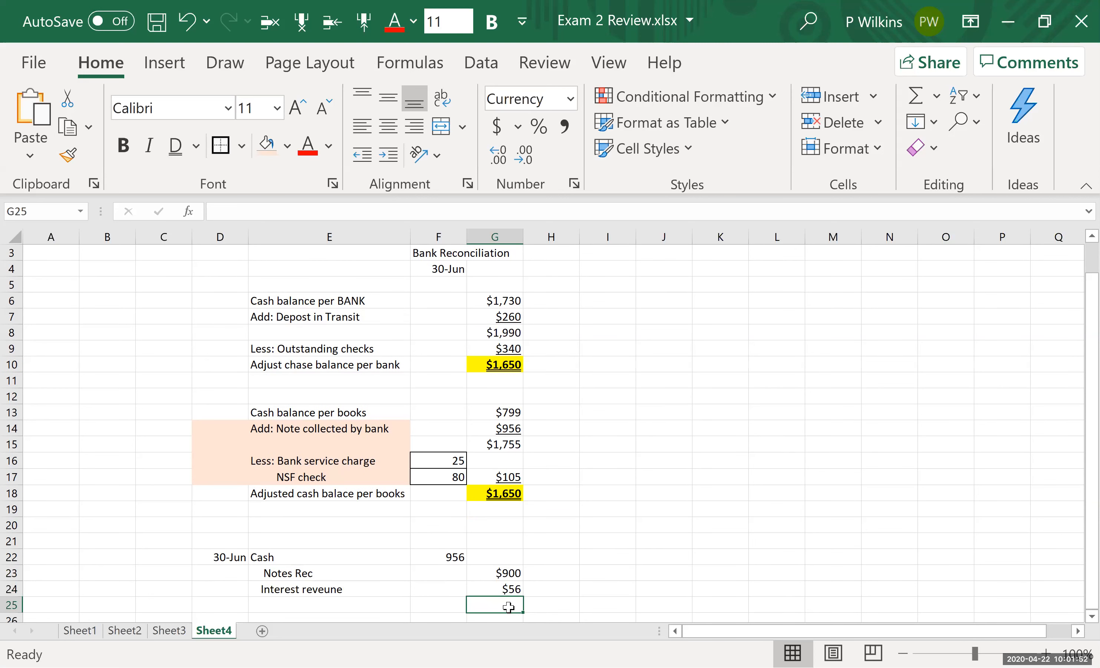
mouse_move(245, 563)
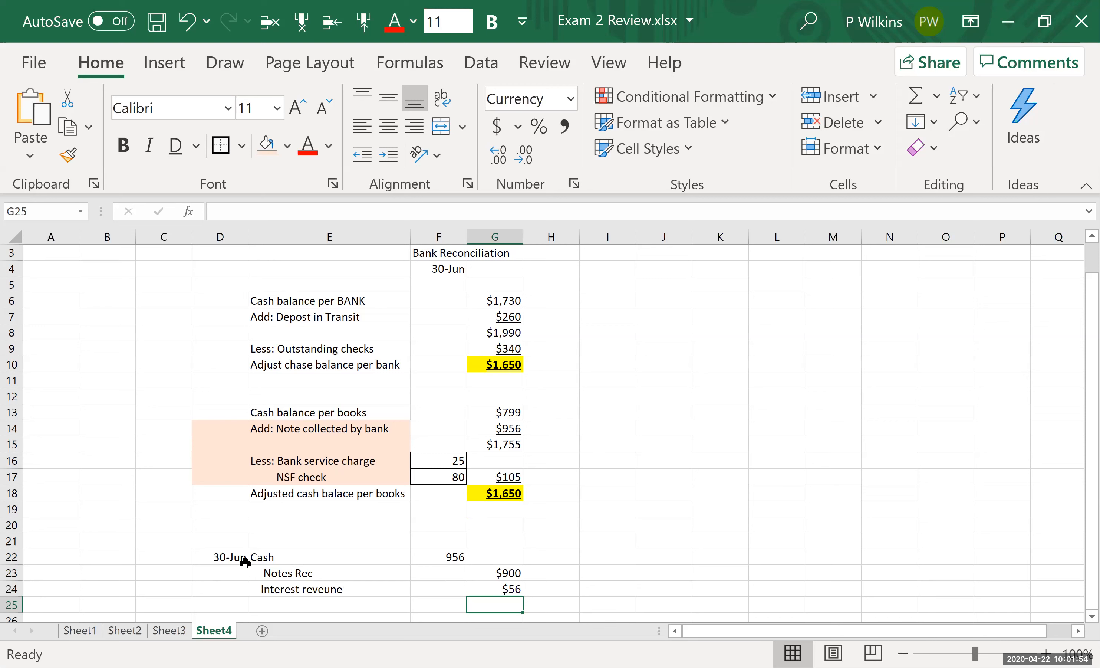
drag(219, 558, 495, 588)
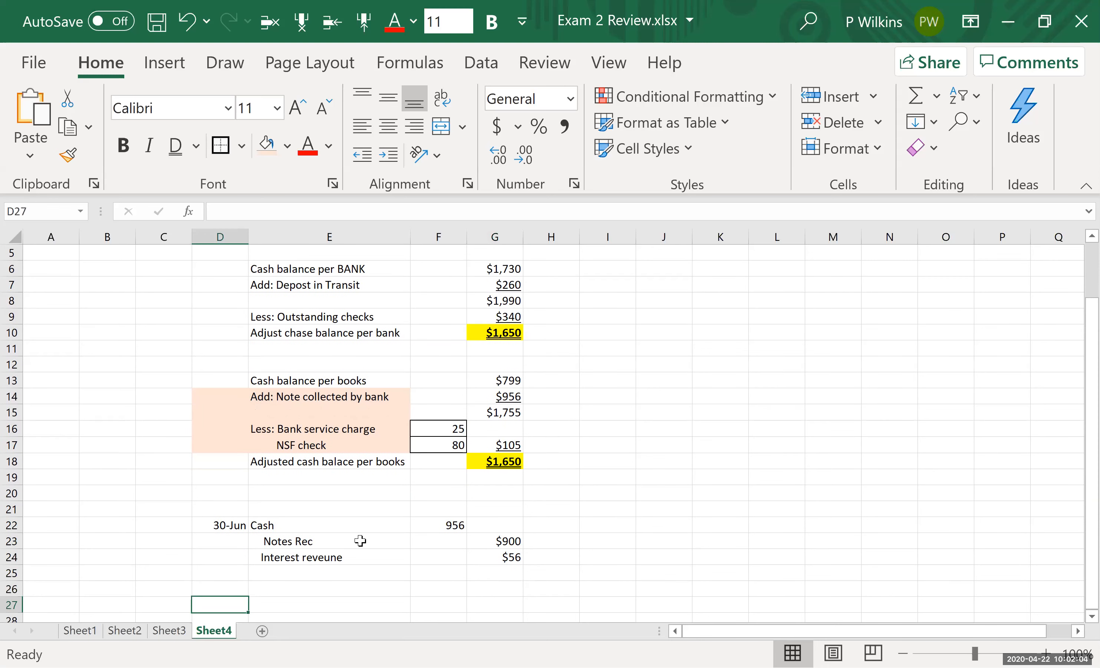
Enter the 30-Jun date with Bank fee expense debited 25.
text(June)
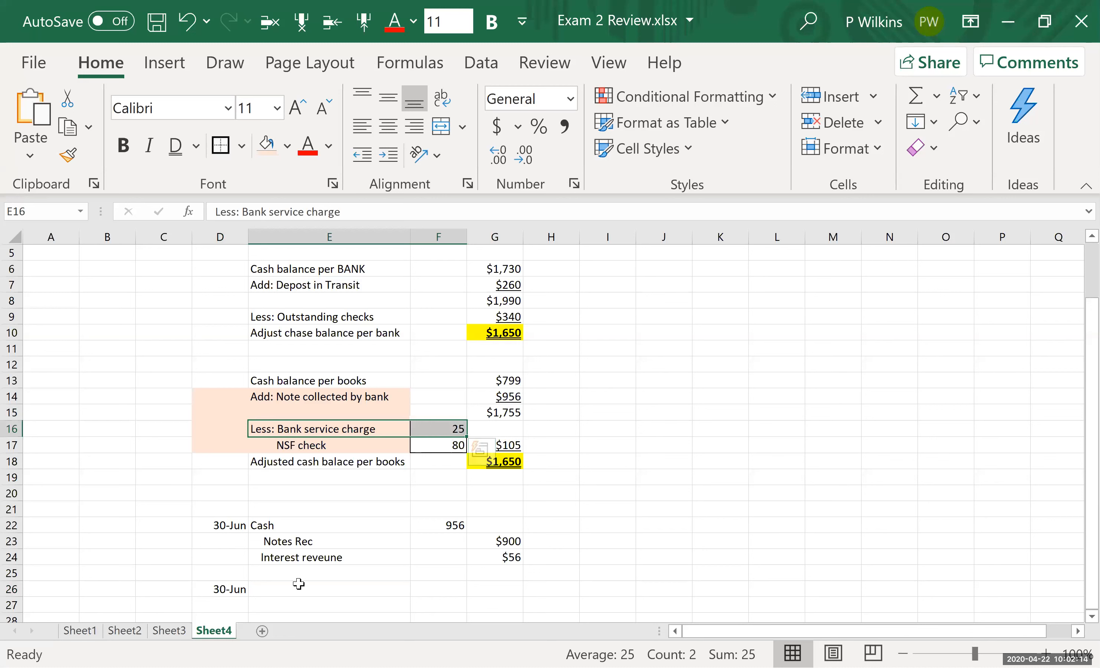
click(330, 589)
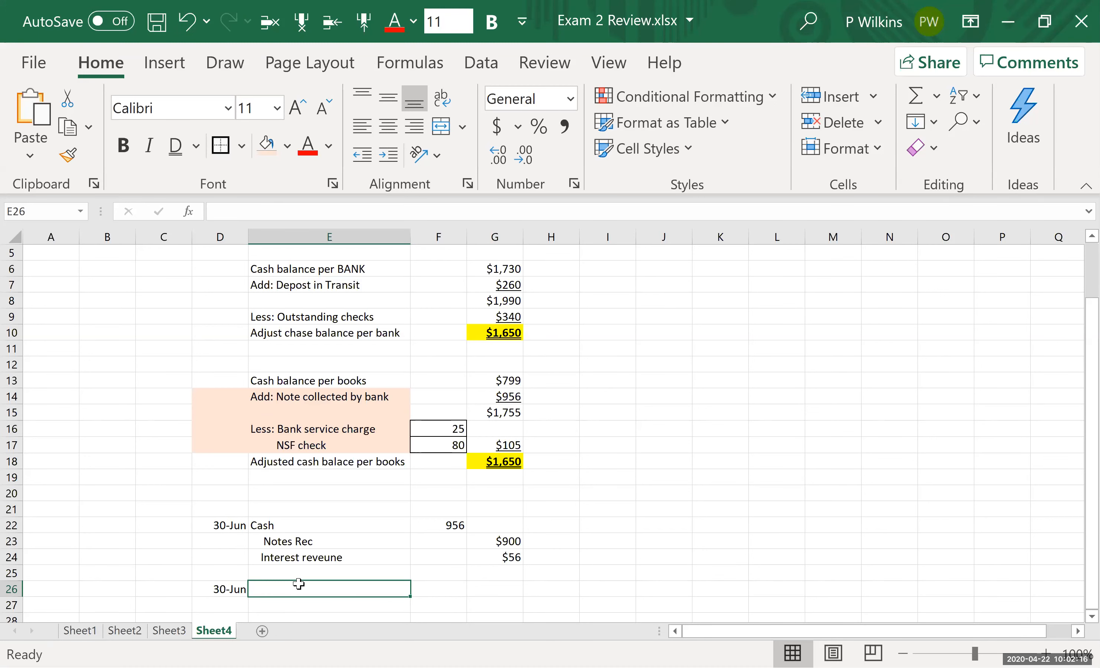
text(Bank)
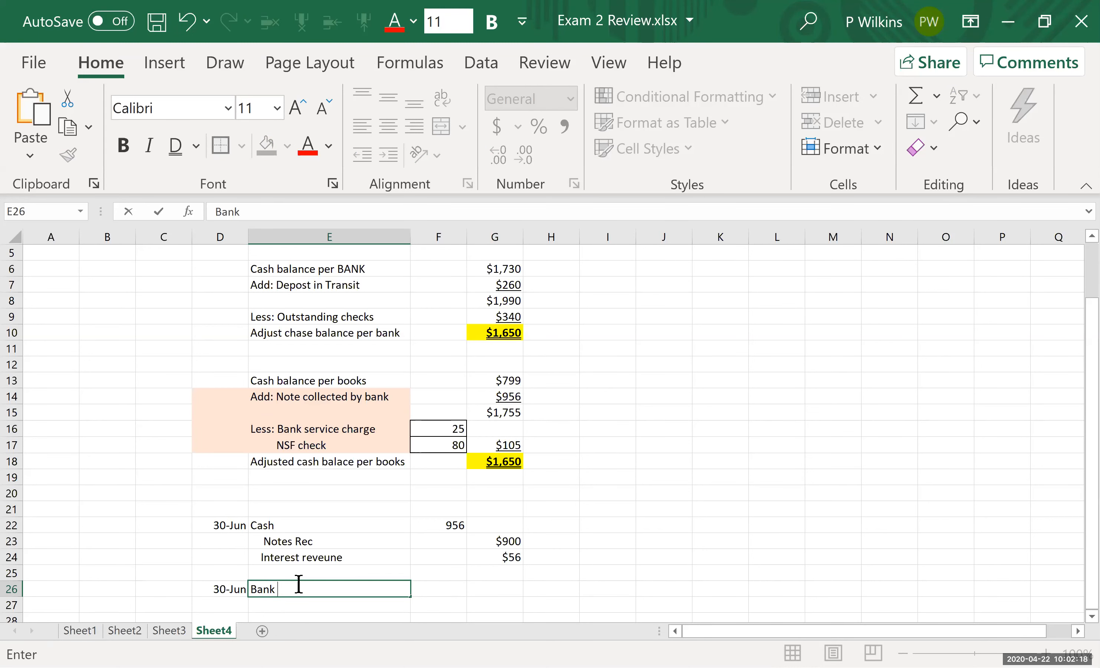
text(f)
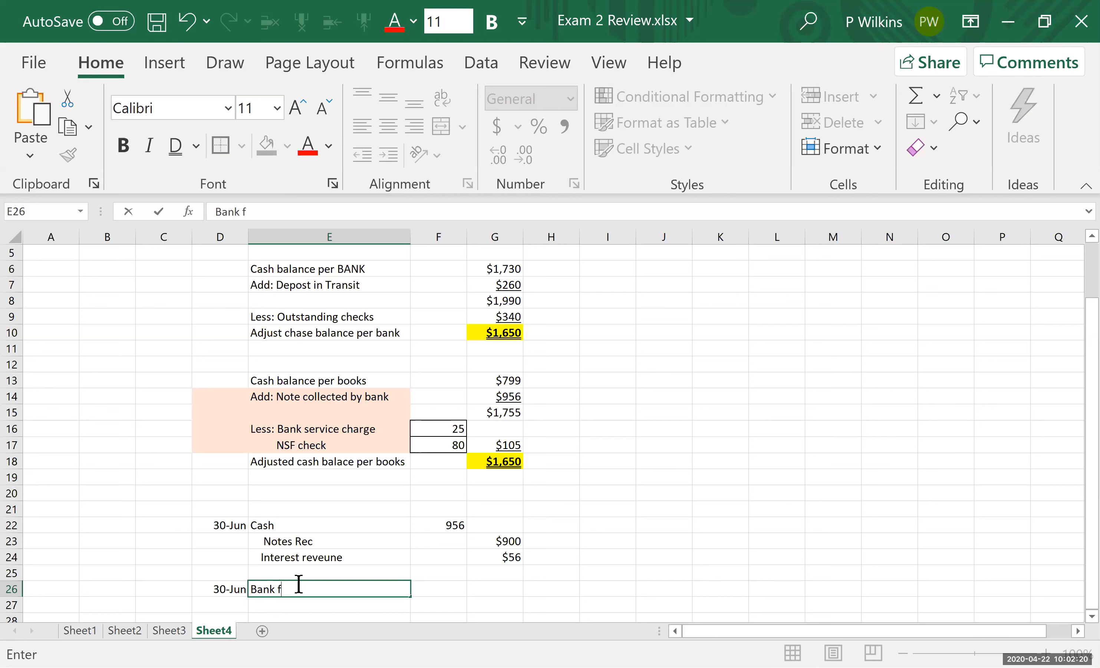
text(ee expen)
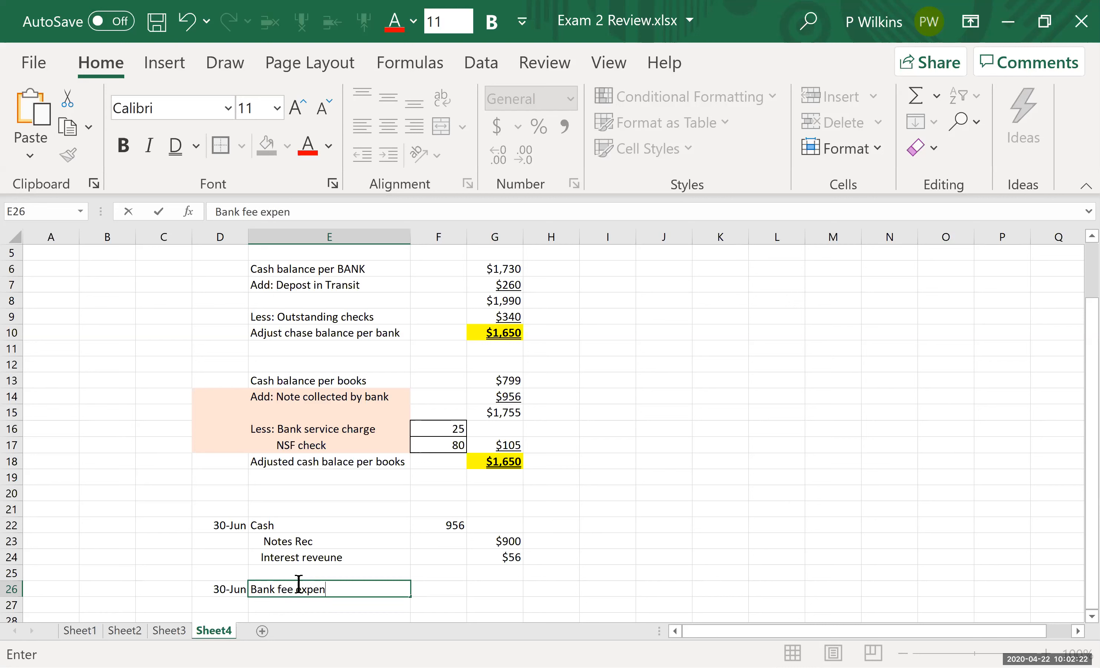
text(se)
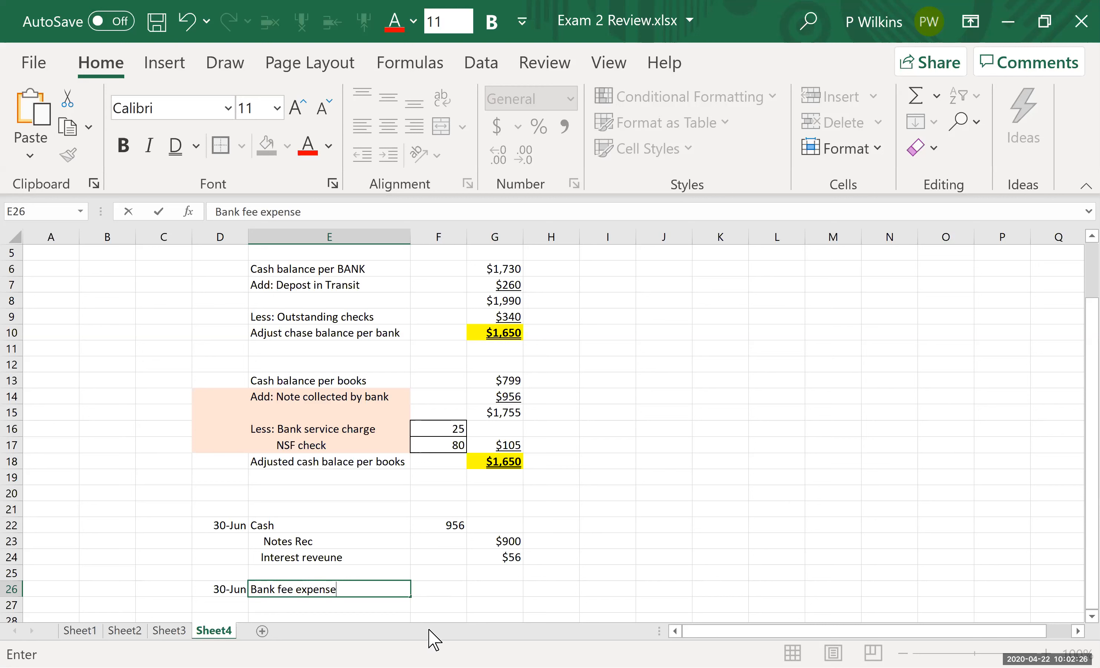
mouse_move(433, 597)
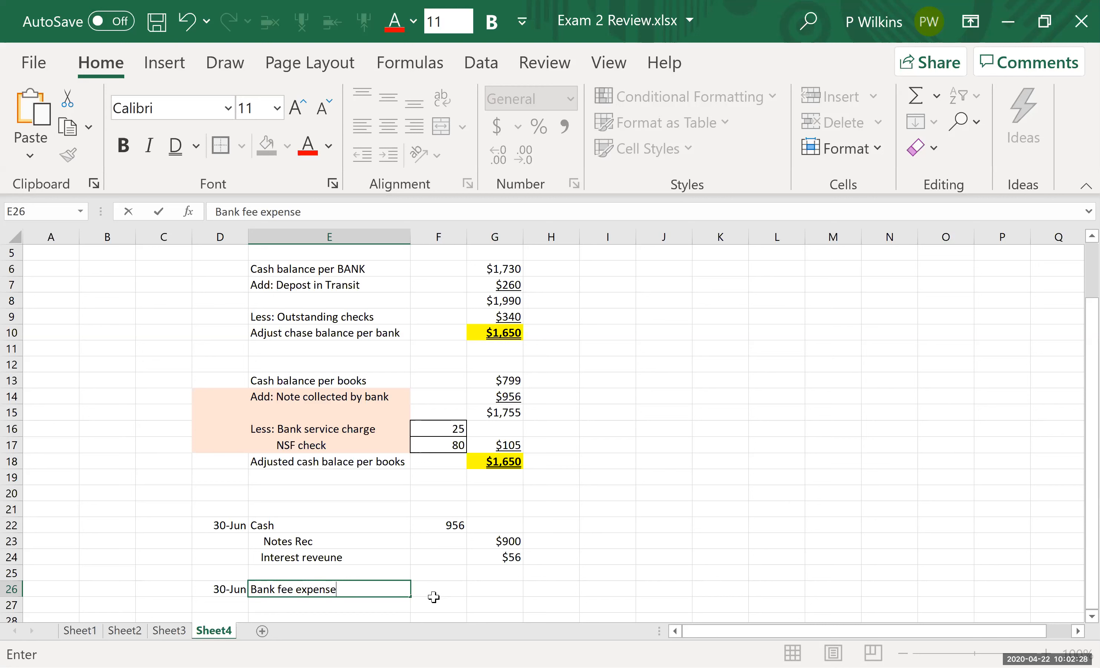
text(25)
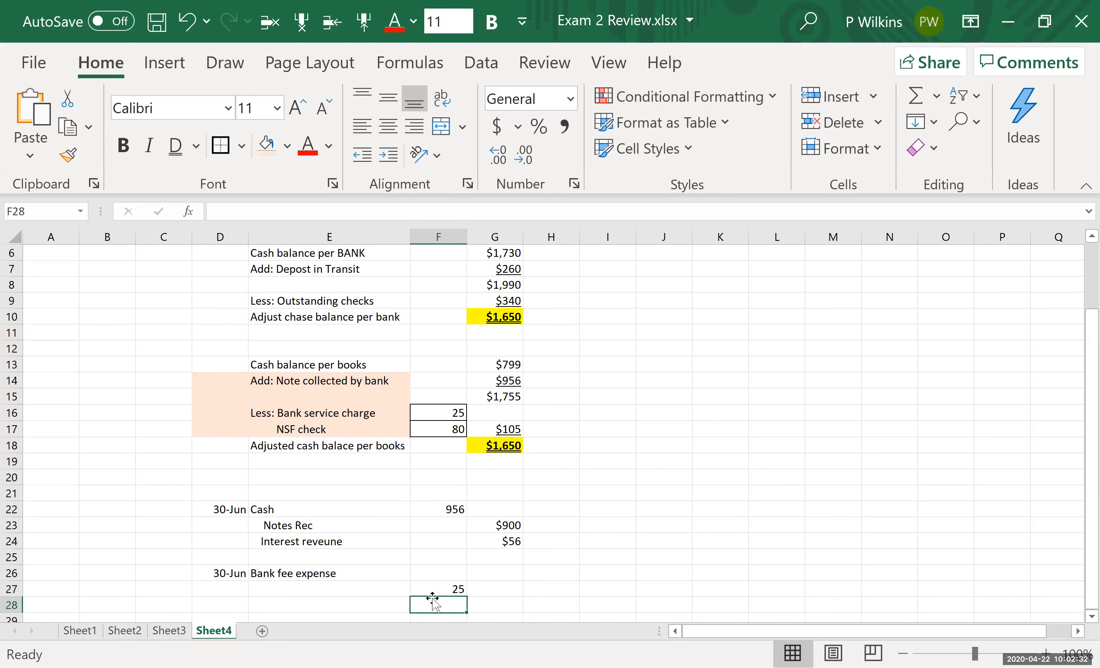
text(25)
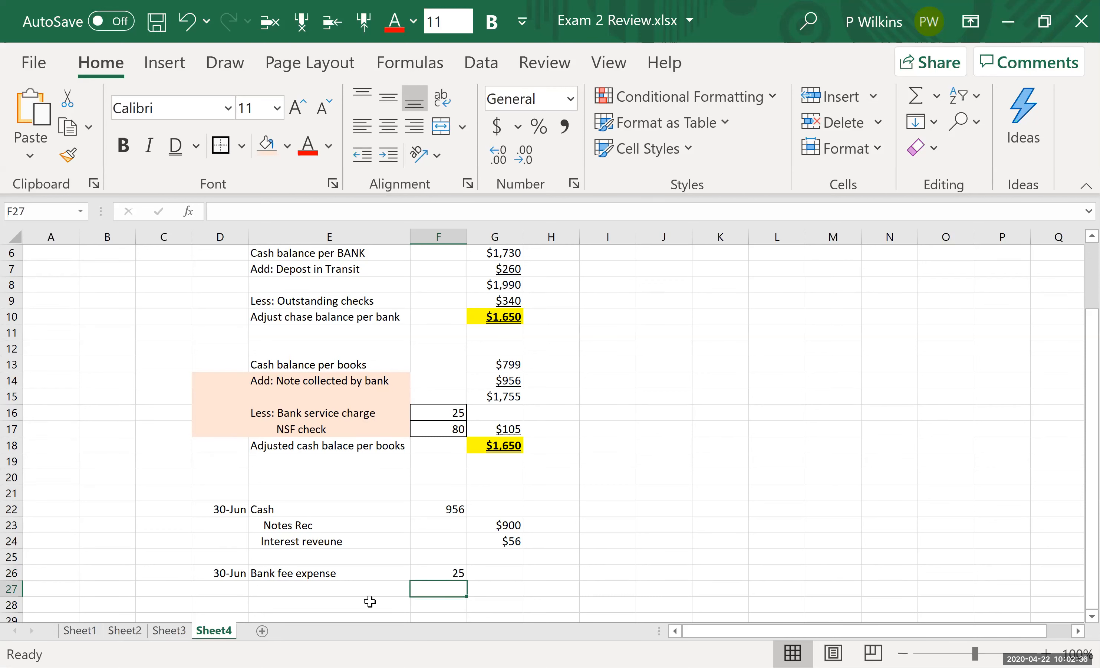
Credit Cash 25 under the bank fee and move to the next entry's date cell.
click(329, 589)
text(Cash)
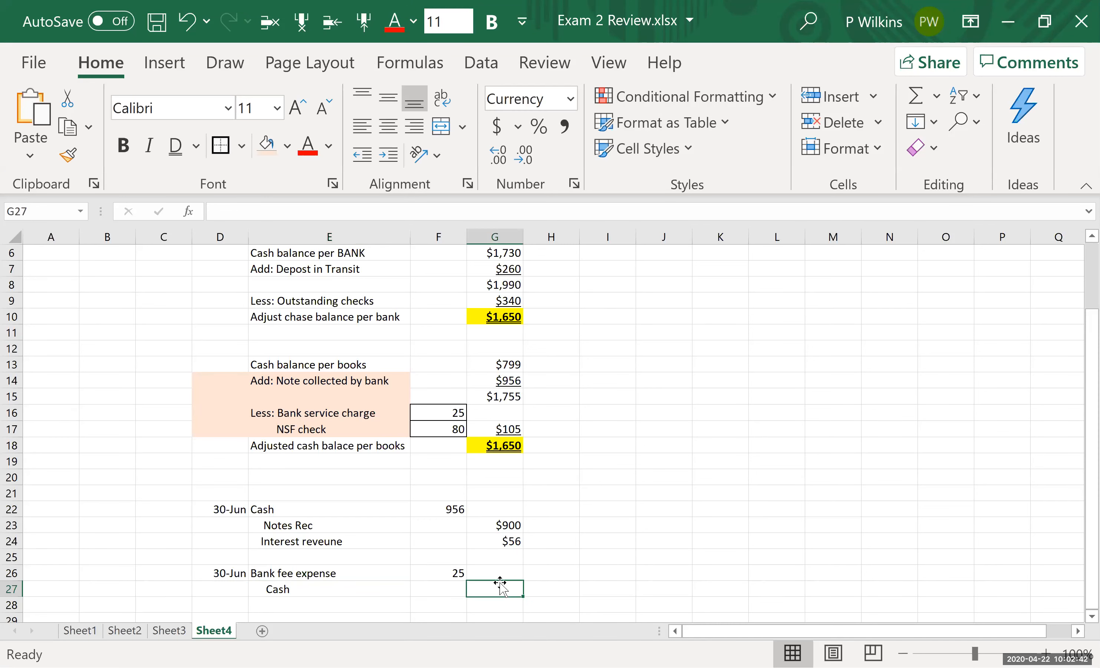
text(25)
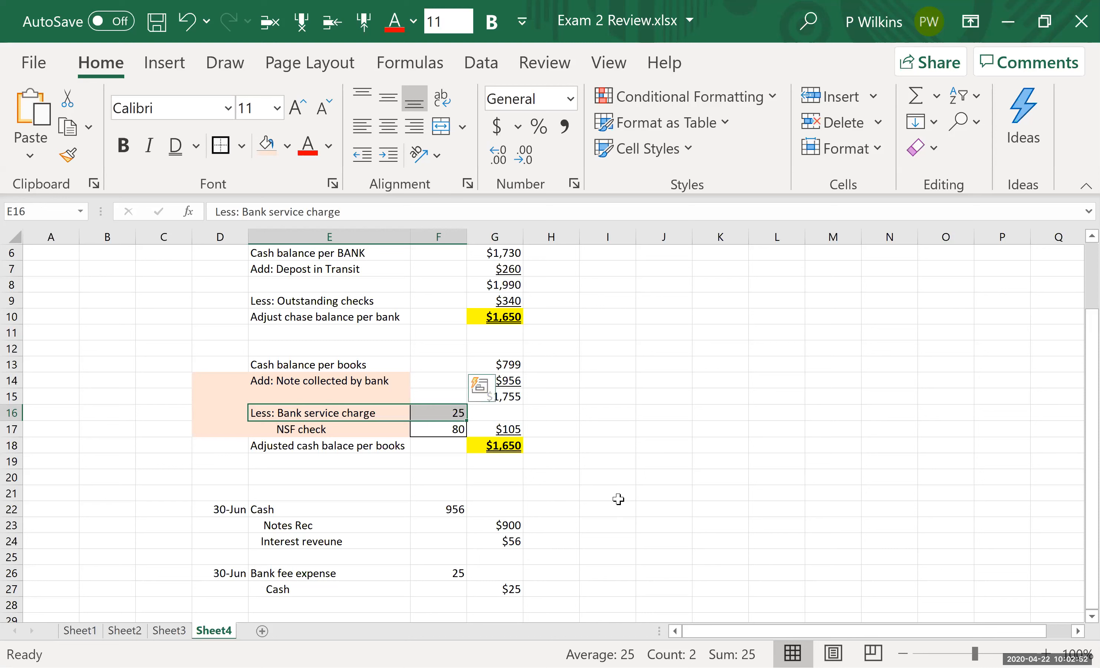
scroll(down, 3)
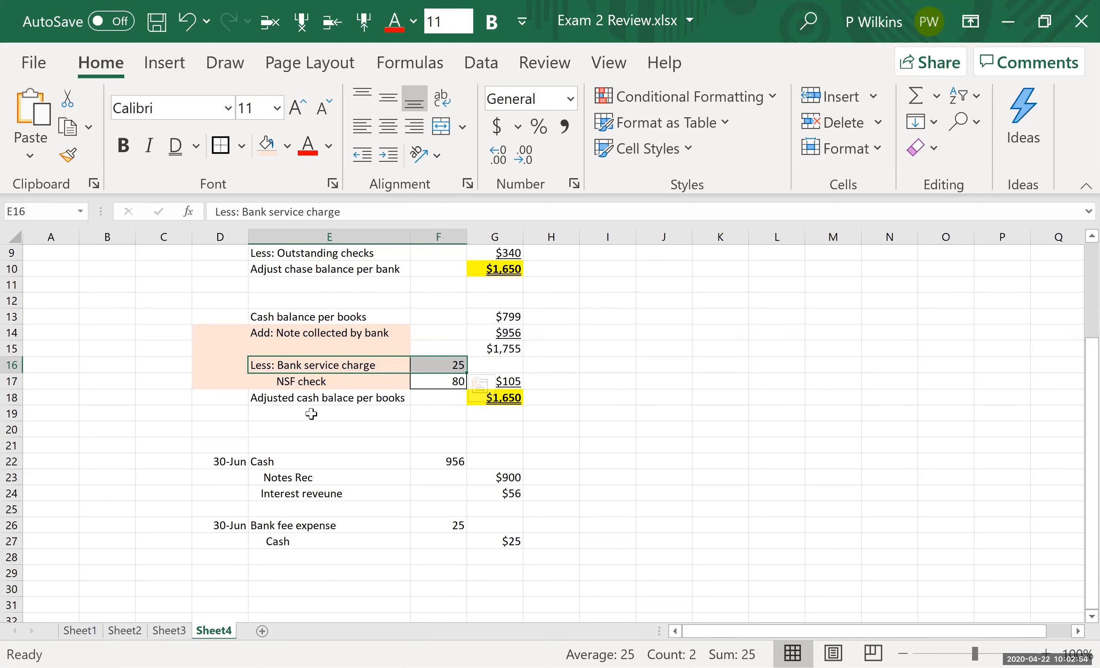
click(329, 381)
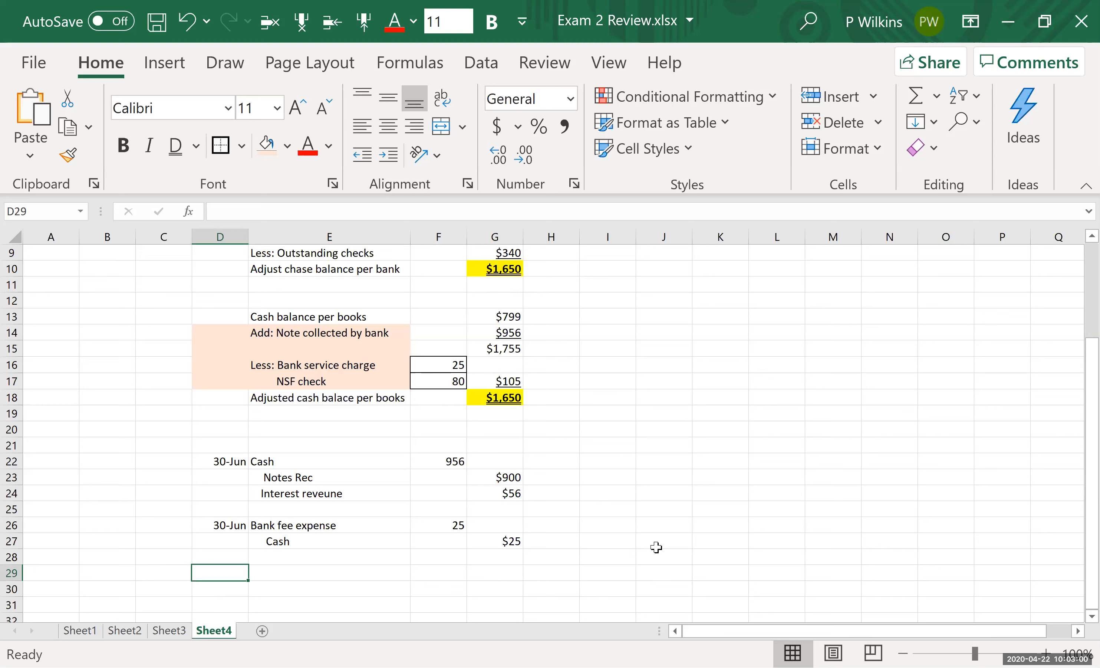
Enter 30-Jun with Accounts Receivable debited 80.00.
text(J)
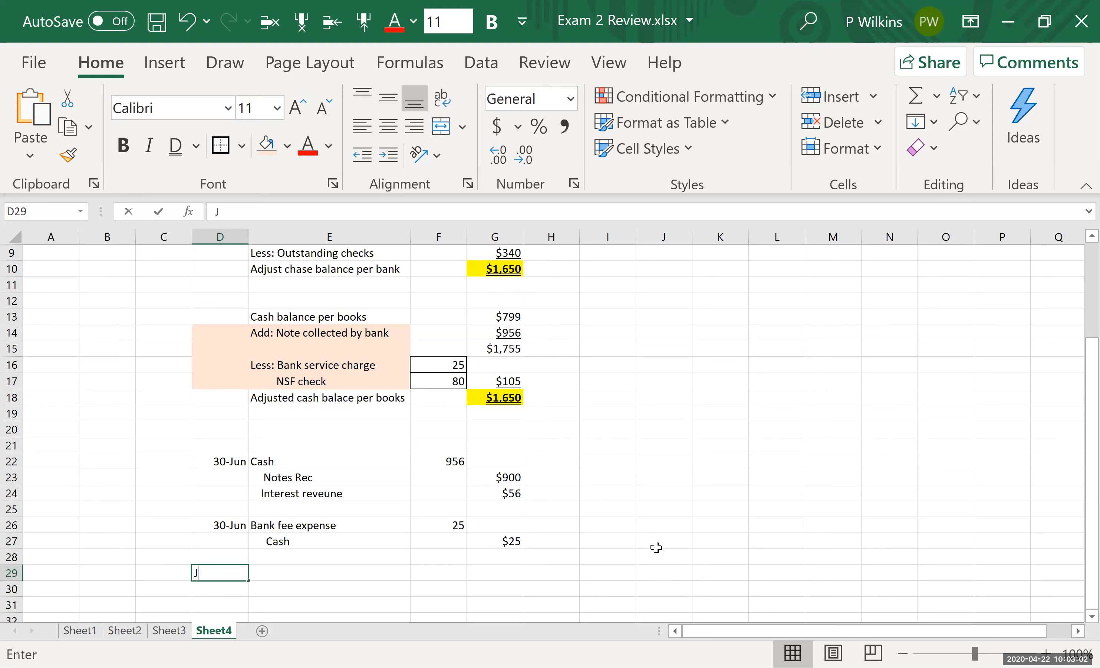
text(30-Jun)
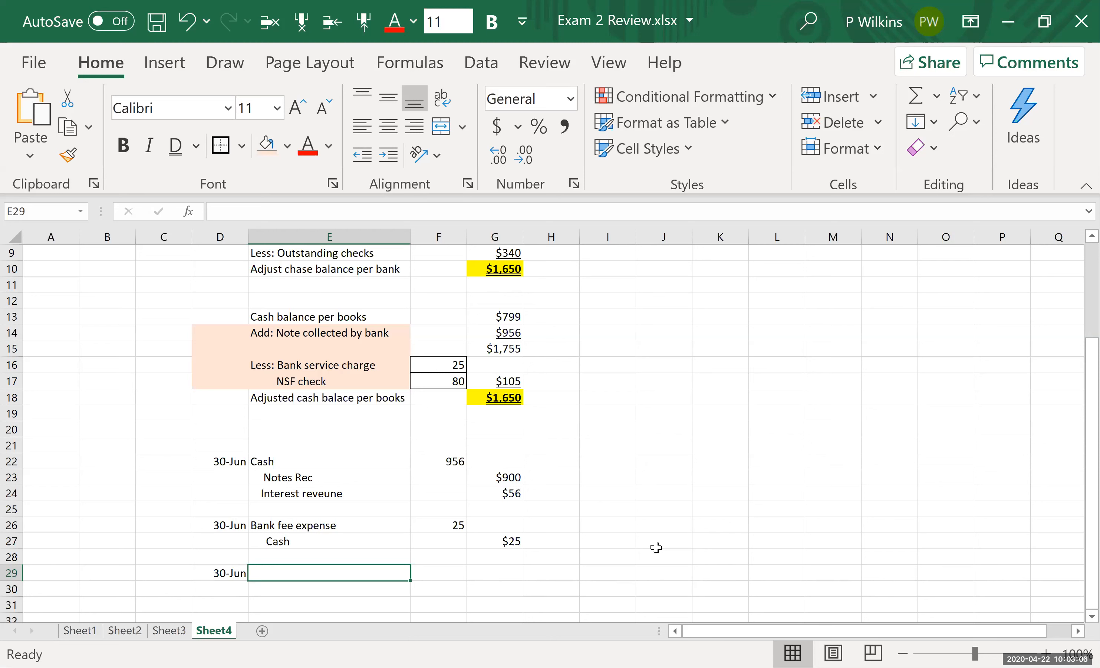
text(Accounts Receivaible)
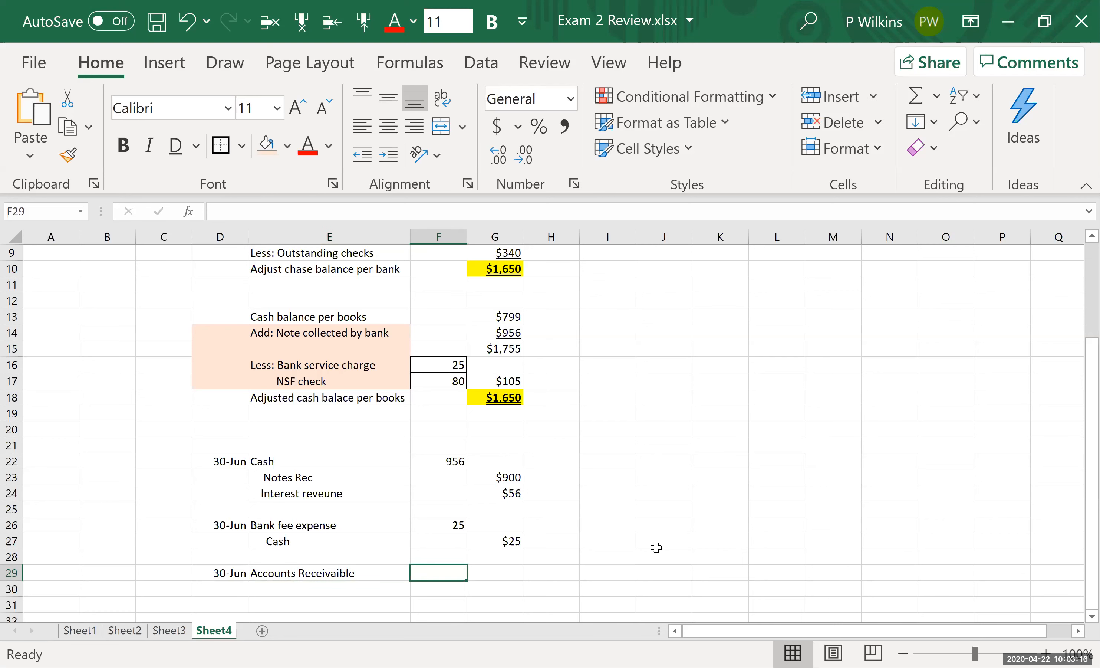
text(80.00)
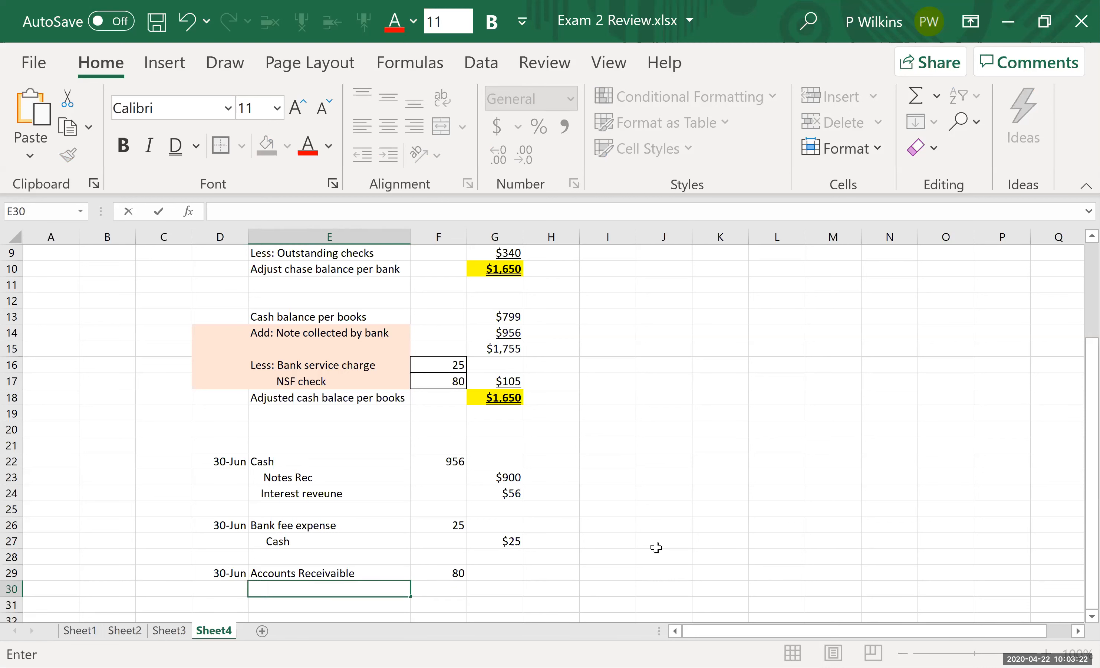
Credit Cash 80.00 and select the block of June 30 entries.
text(Cash)
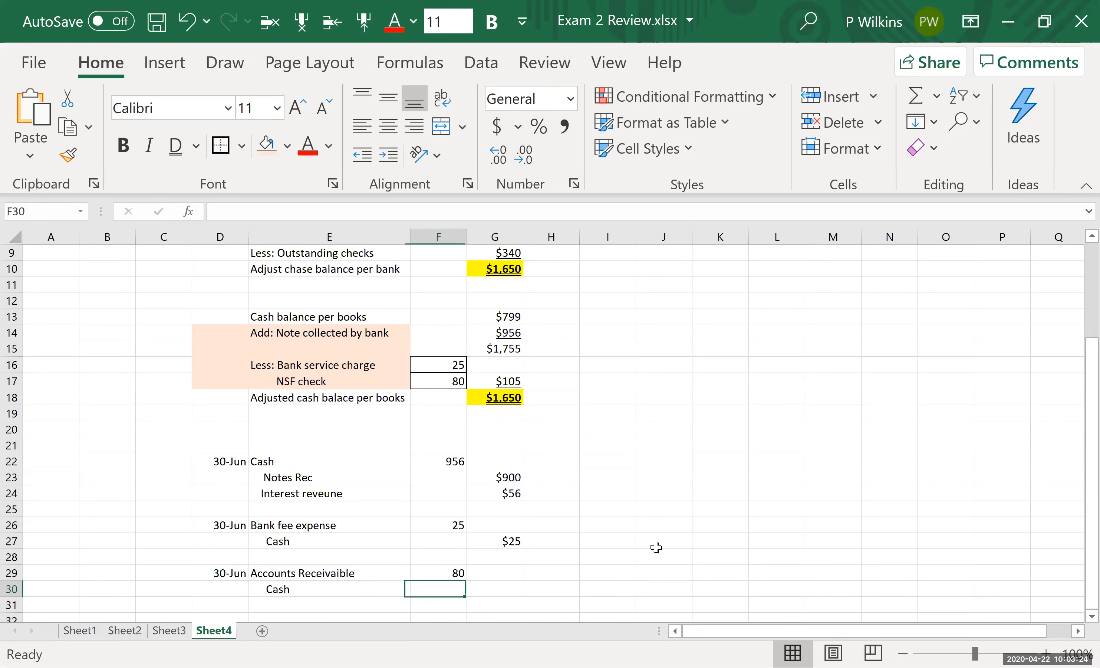
text(80.00)
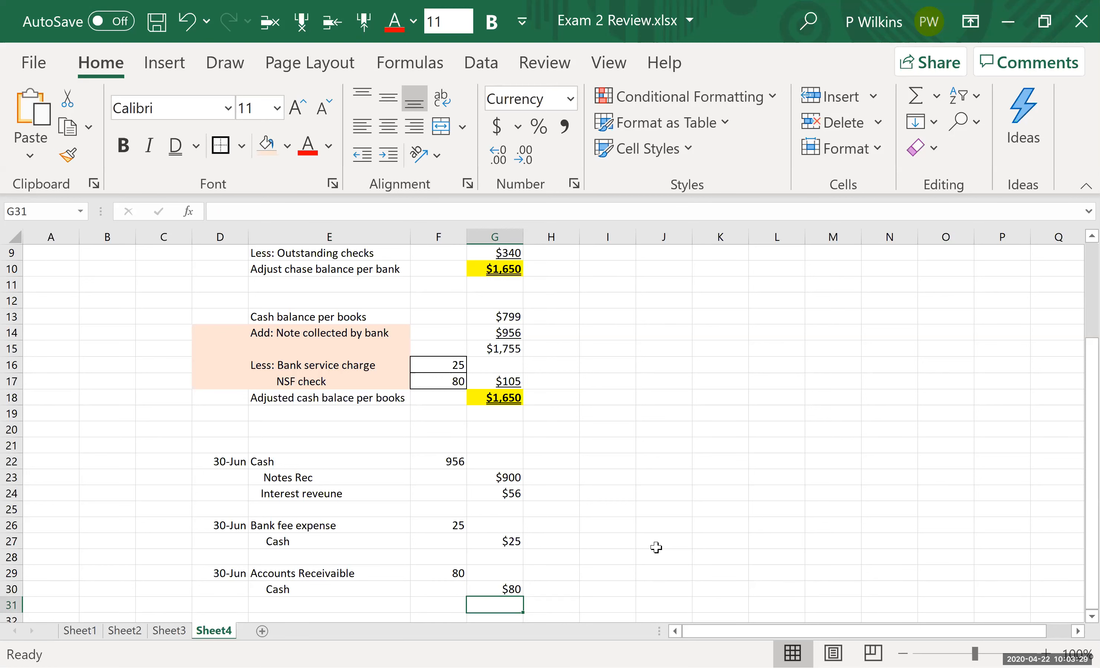
click(220, 461)
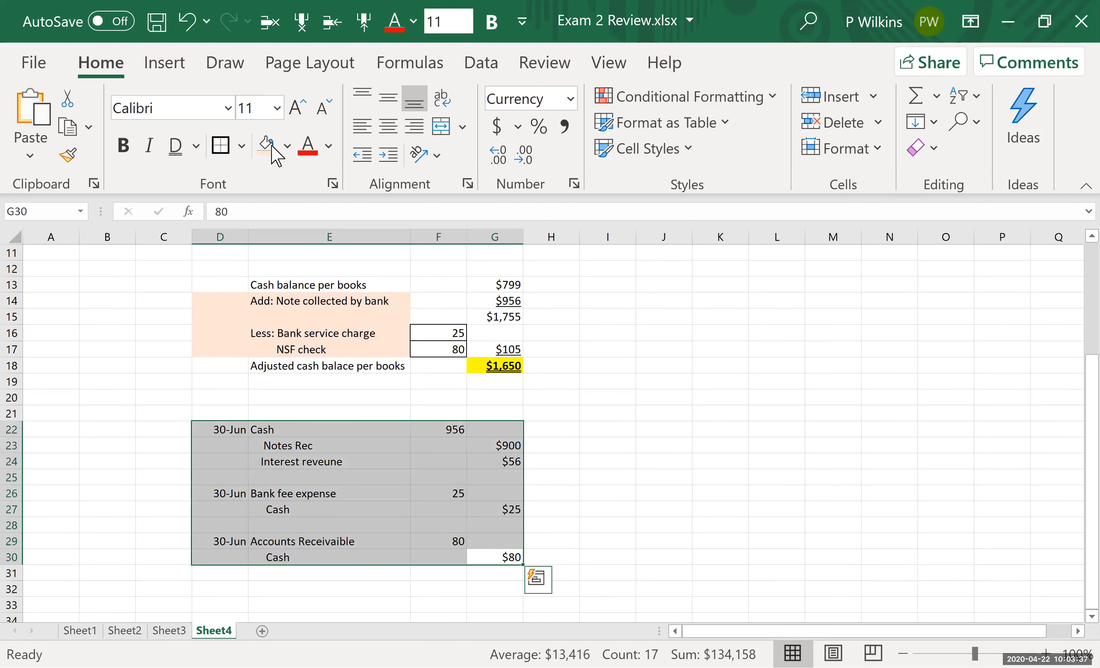
Apply a light orange fill to the D22:G30 journal entry block.
click(265, 145)
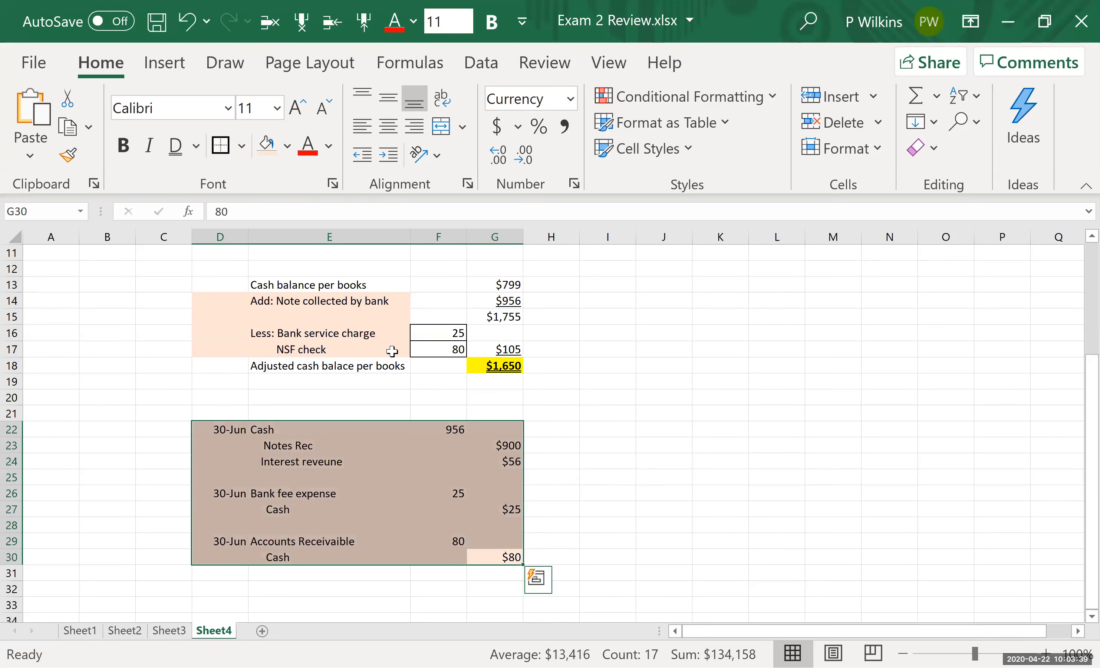
mouse_move(363, 457)
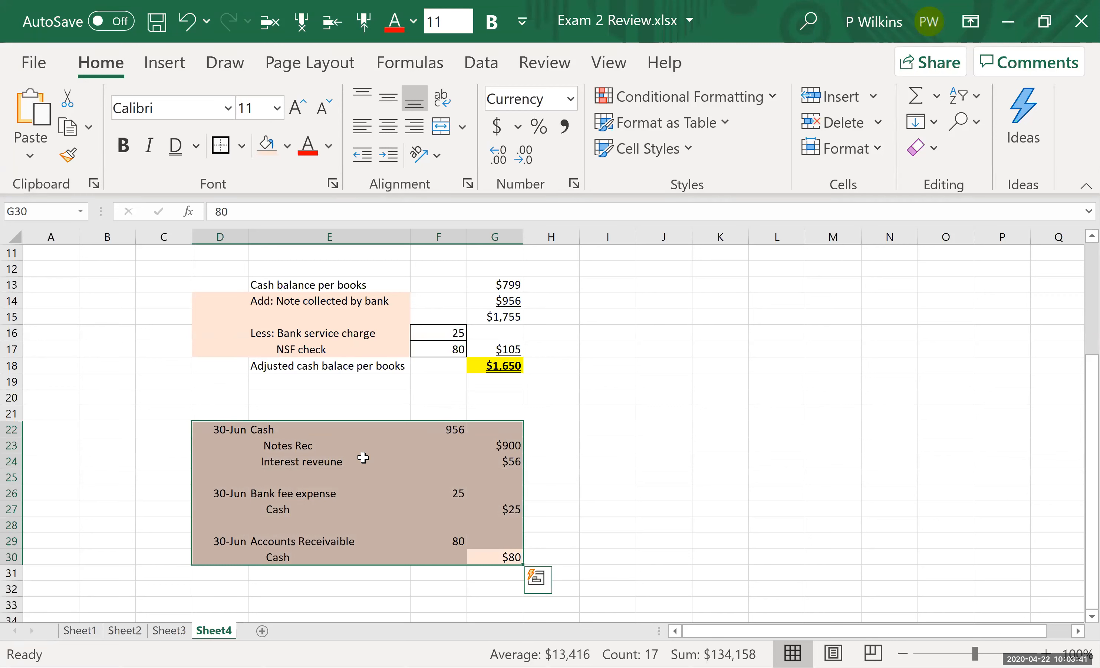
mouse_move(603, 364)
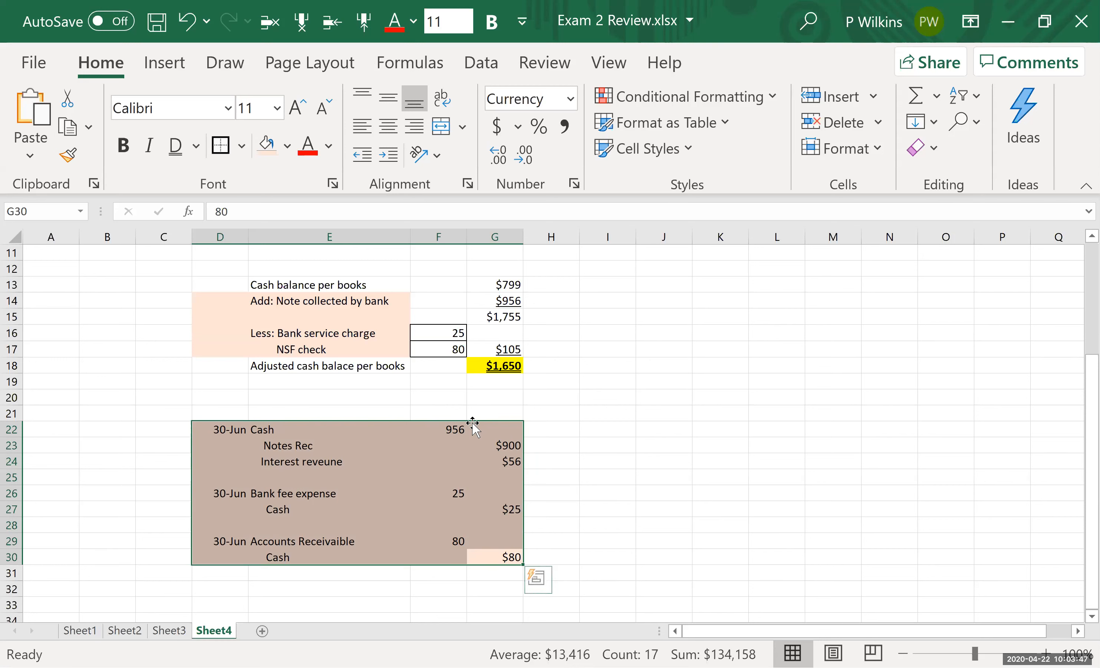
mouse_move(465, 410)
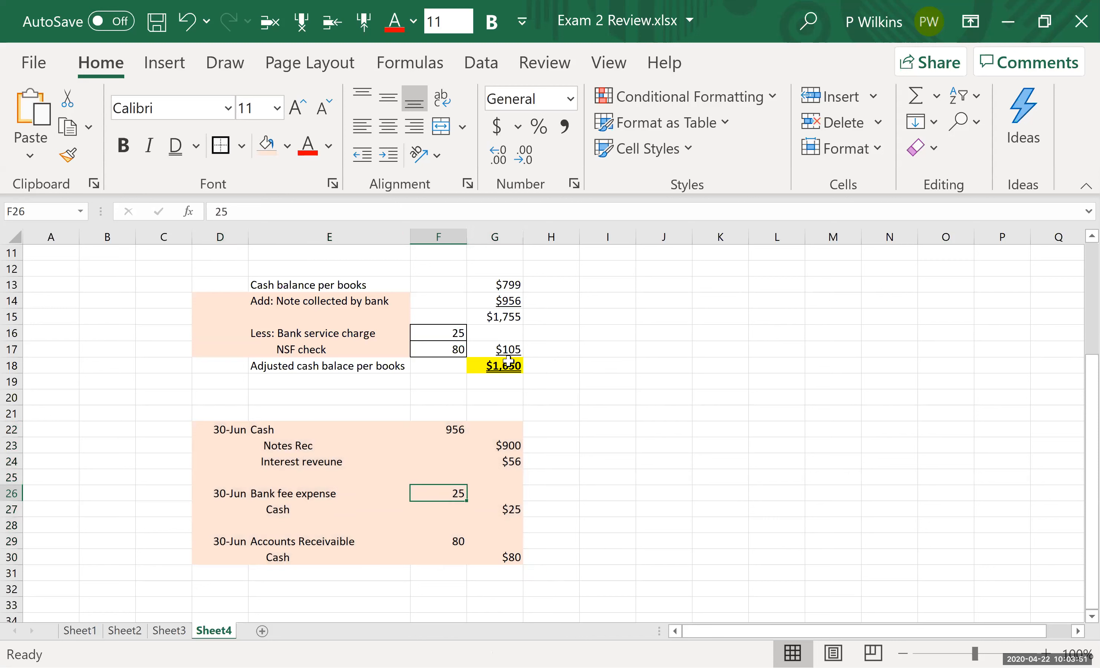
mouse_move(653, 172)
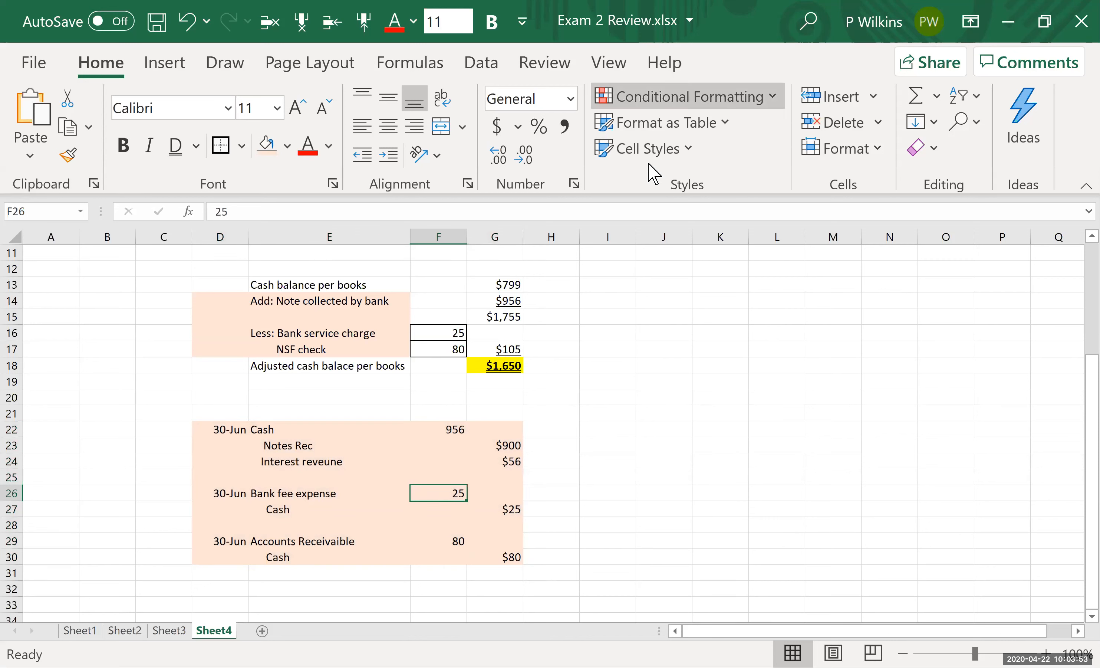